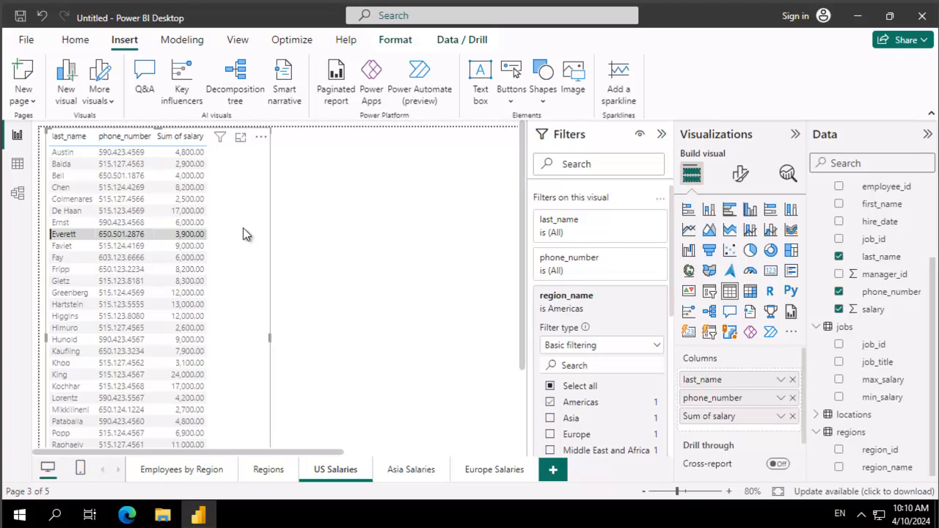
# Copy the salaries table visual and switch to the empty Asia Salaries page
pyautogui.rightClick(245, 233)
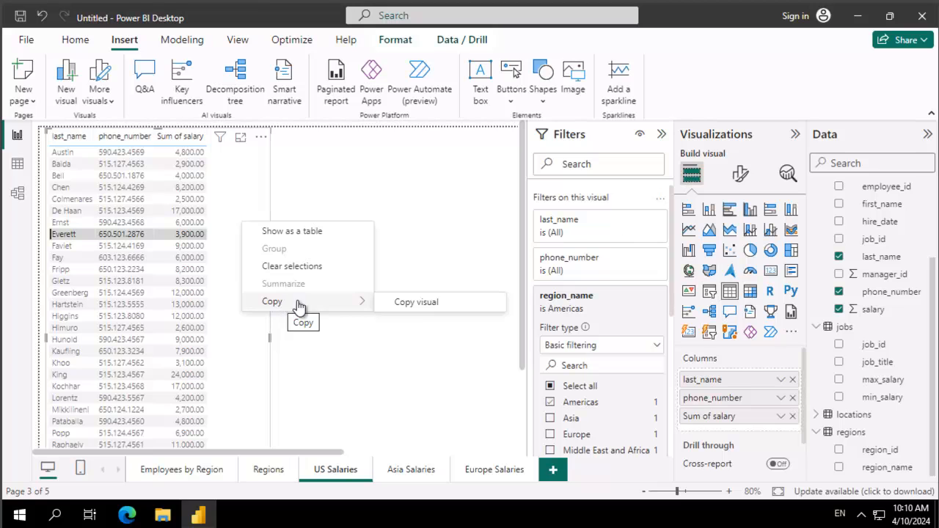
pyautogui.click(416, 302)
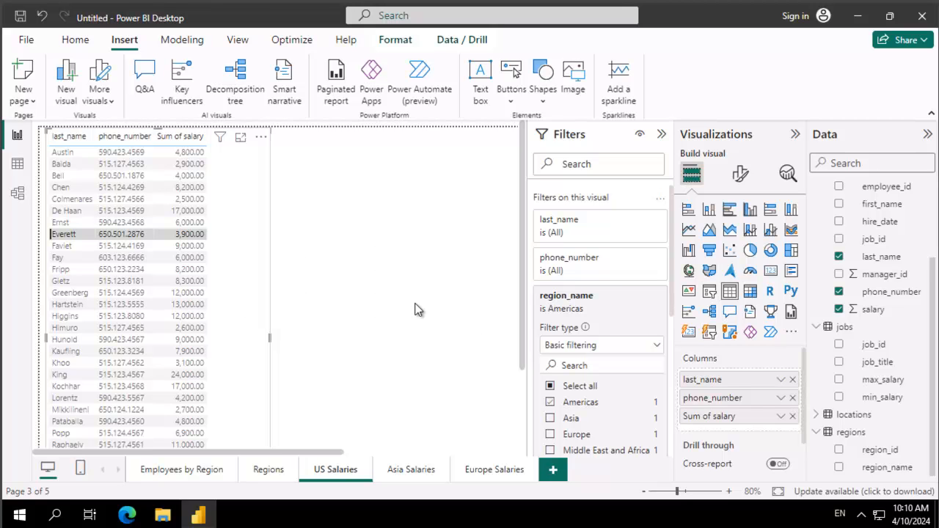
pyautogui.click(410, 469)
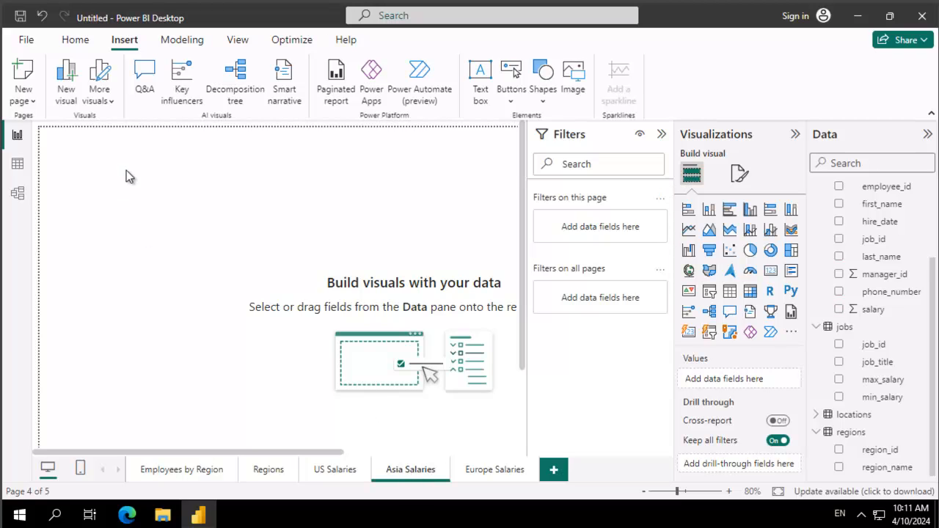
pyautogui.moveTo(181, 210)
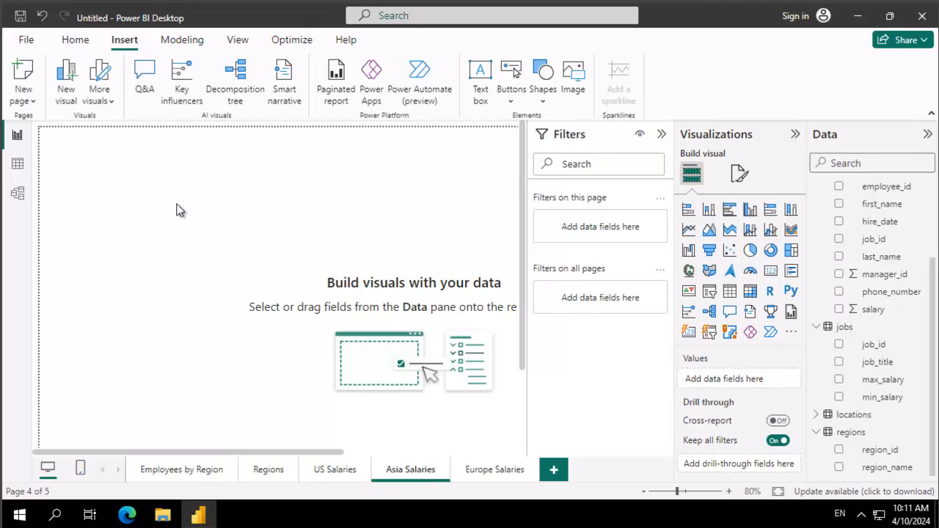
pyautogui.moveTo(161, 221)
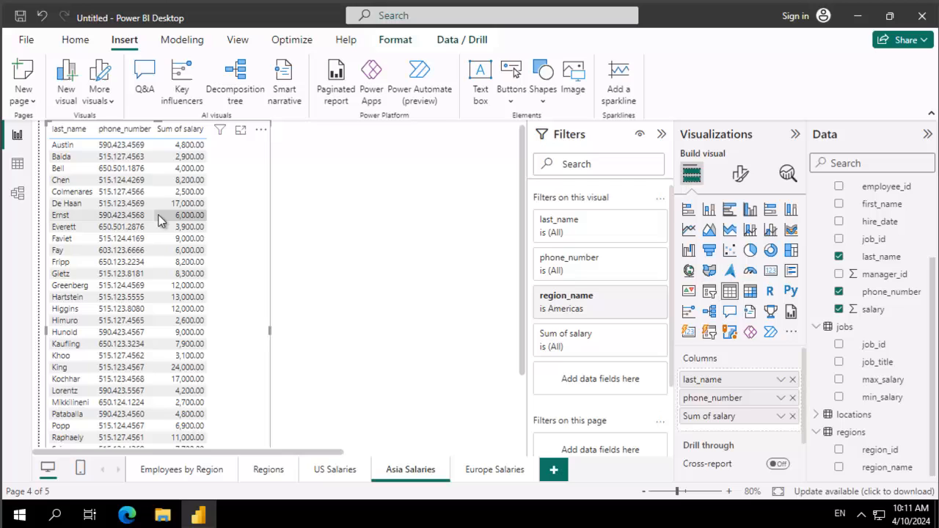
pyautogui.moveTo(212, 229)
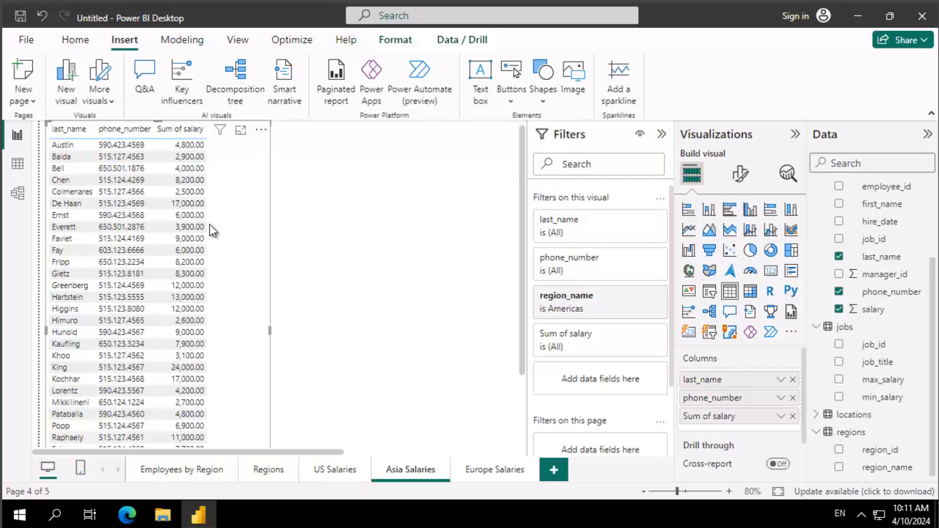
pyautogui.moveTo(618, 314)
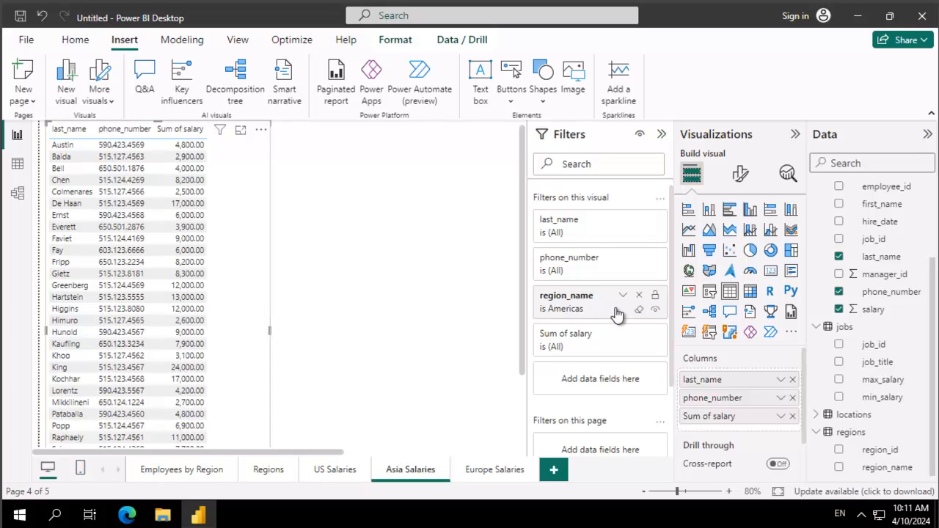
pyautogui.moveTo(561, 312)
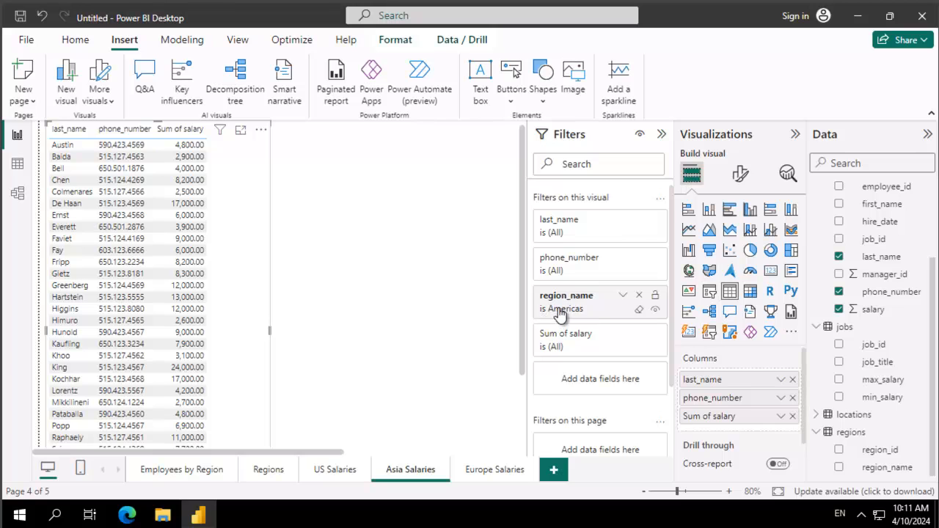
# Expand the pasted table's region_name filter, which still reads Americas
pyautogui.click(566, 295)
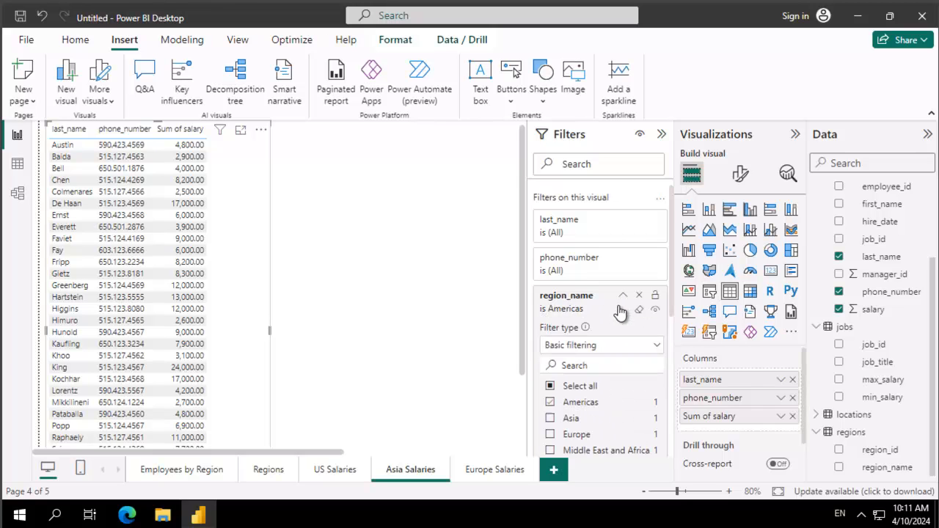
pyautogui.moveTo(550, 422)
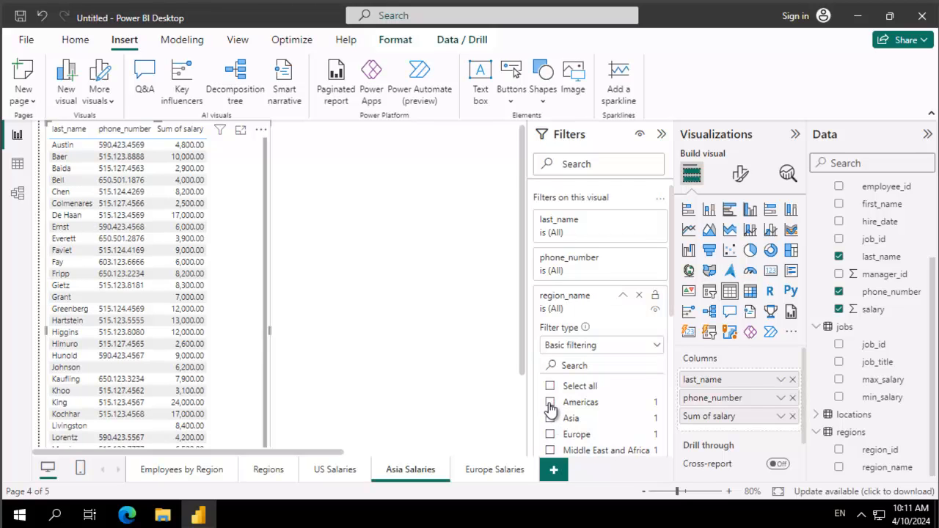
# Set the region_name filter to Asia instead of Americas
pyautogui.click(550, 407)
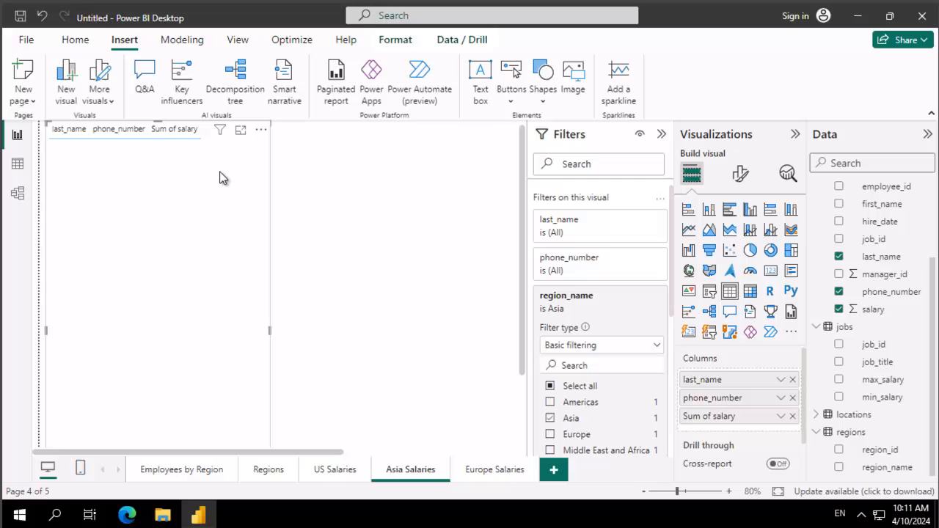